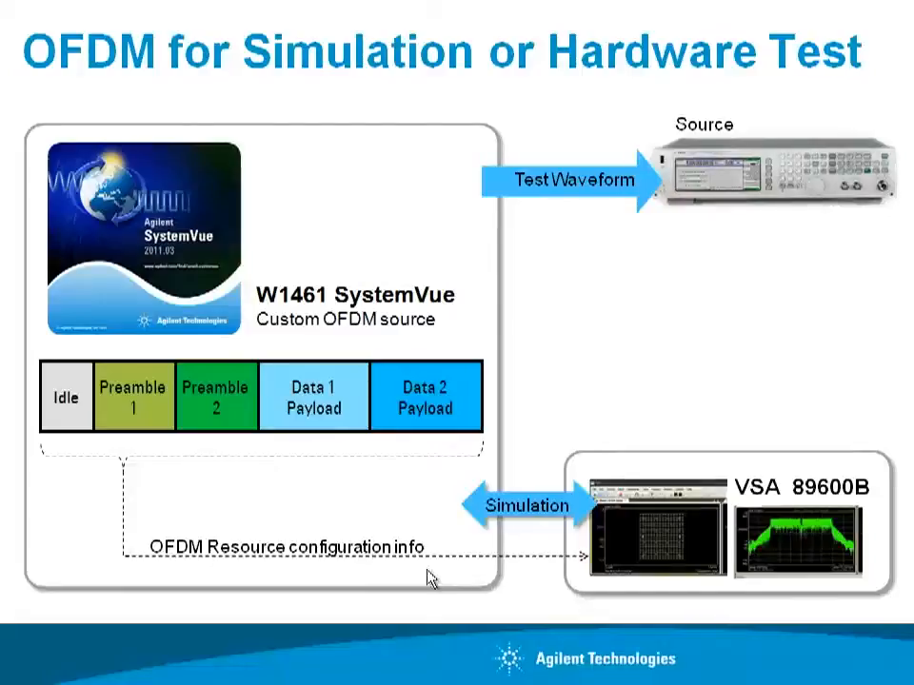
mouse_move(614, 628)
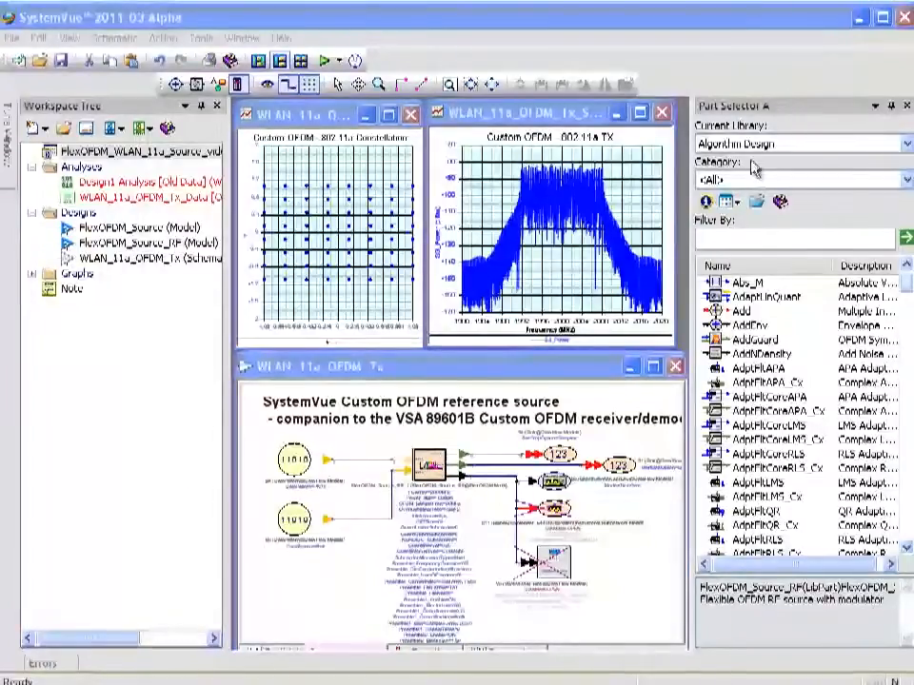
Switch the Part Selector's current library from Algorithm Design to FlexOFDM
click(803, 179)
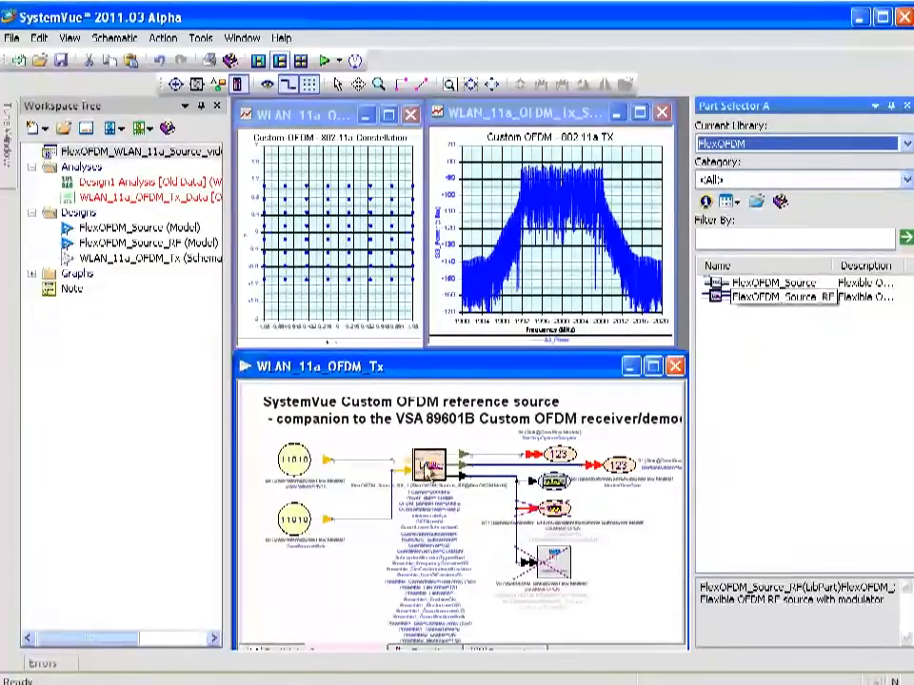
mouse_move(429, 466)
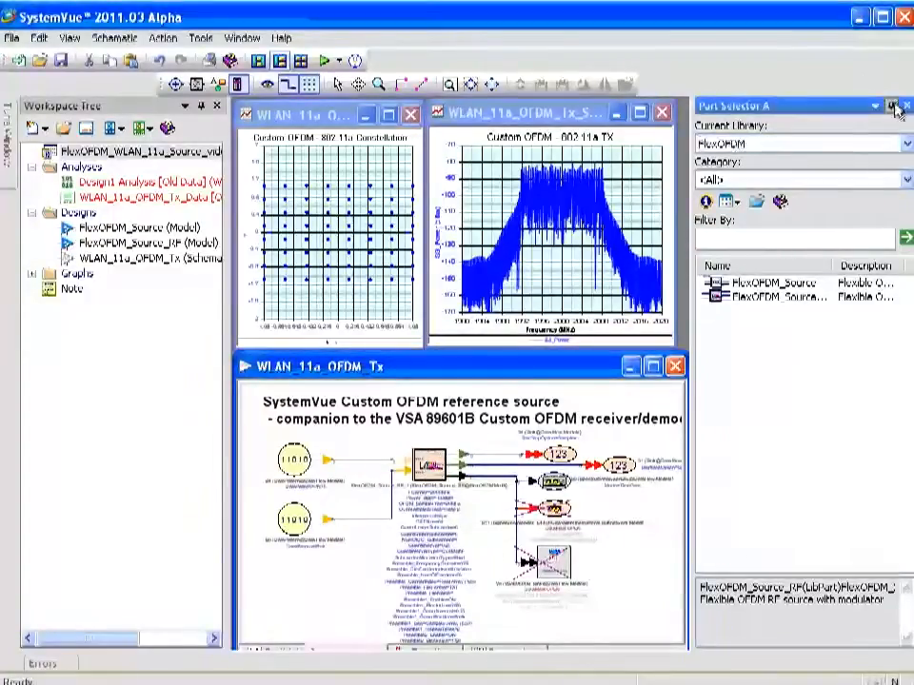
right_click(429, 463)
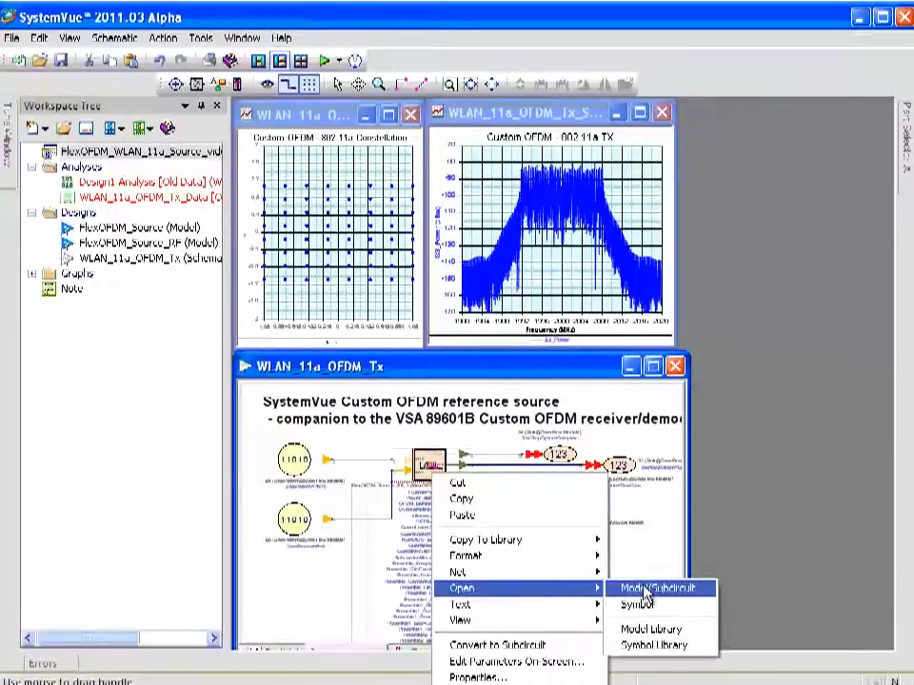
click(650, 588)
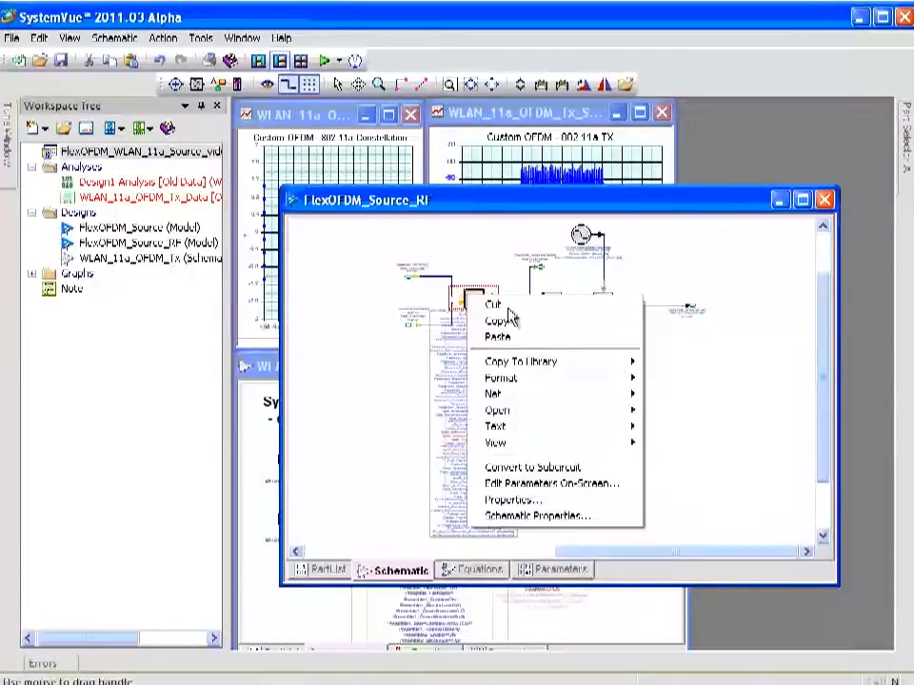
mouse_move(714, 421)
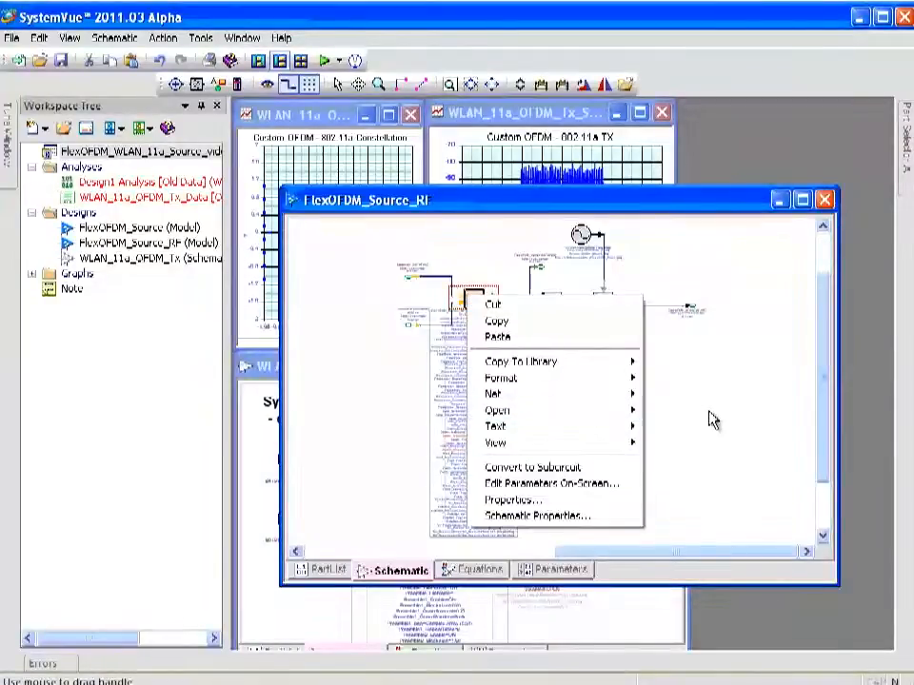
click(494, 410)
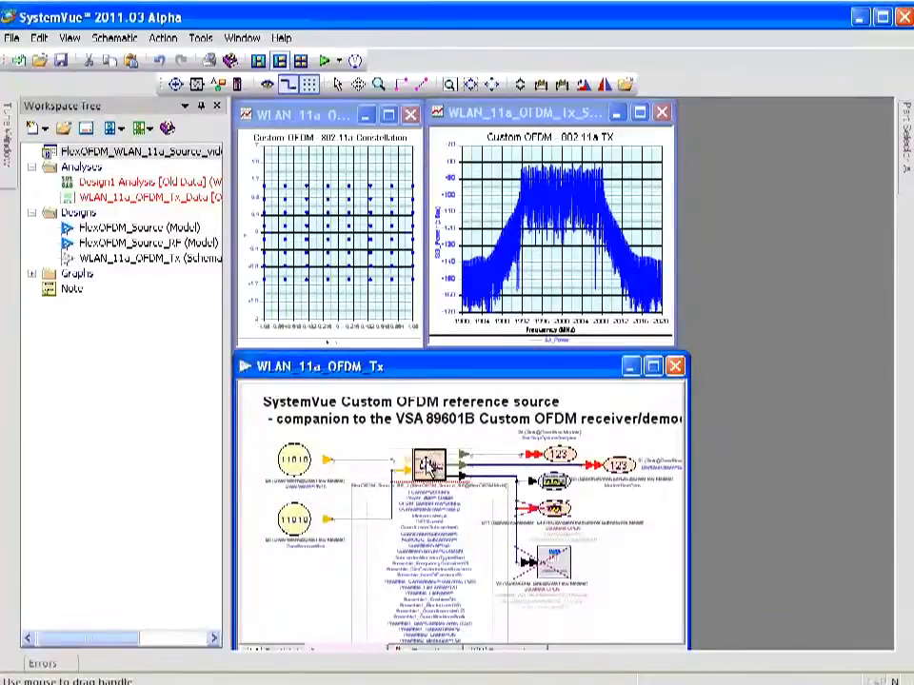
Open FlexOFDM_Source_RF_2 properties and view its Configuration File, System and Preamble (53 carriers) tabs
double_click(426, 467)
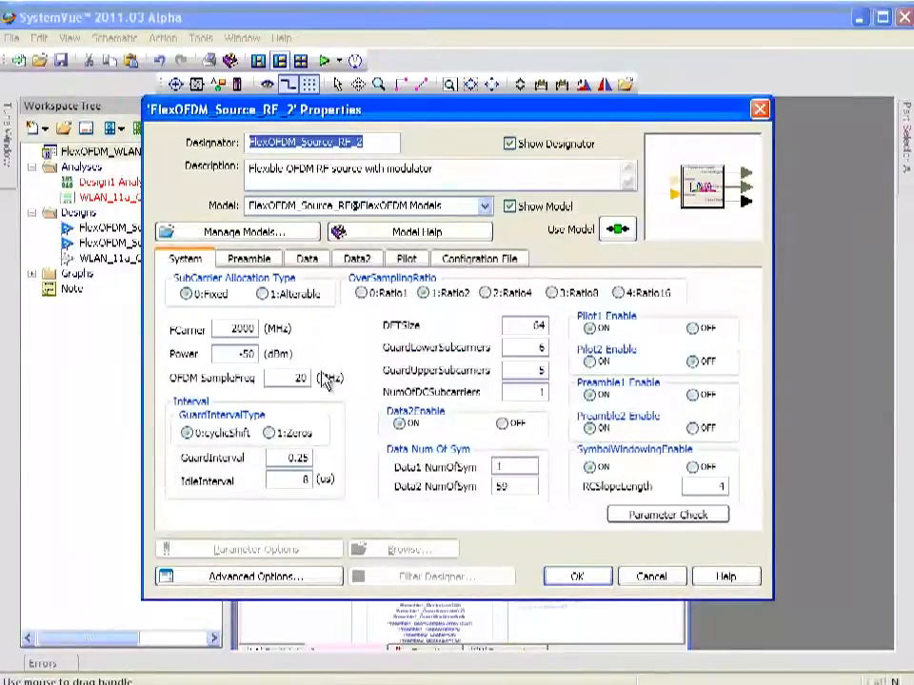
click(249, 258)
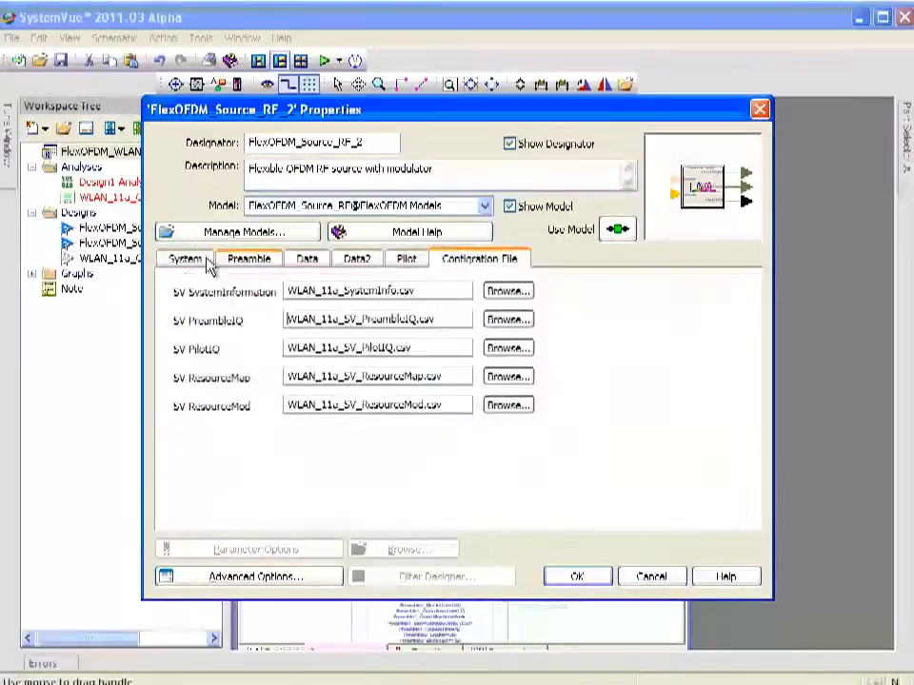
click(185, 258)
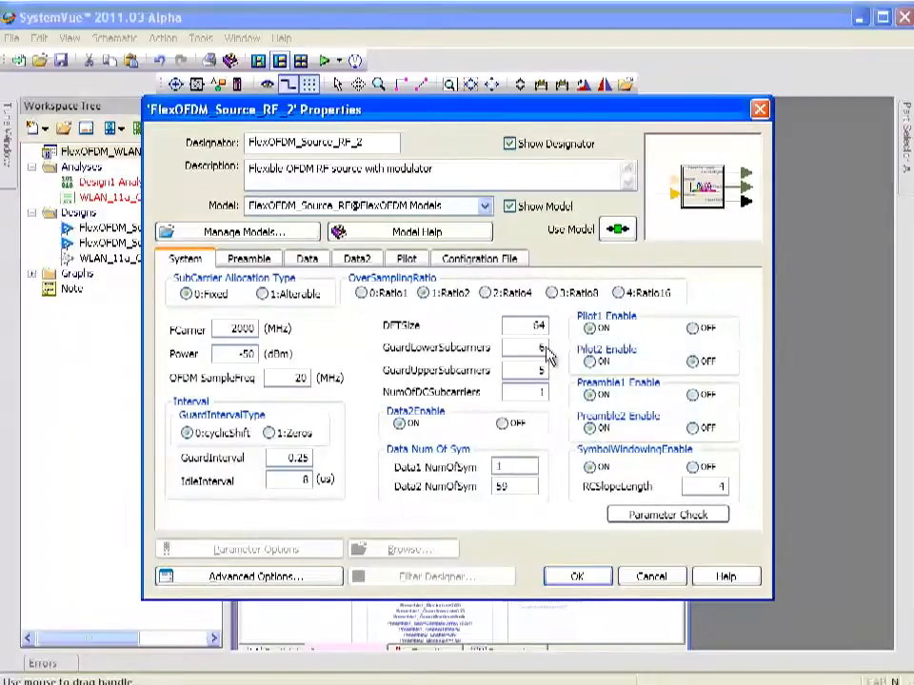
mouse_move(521, 371)
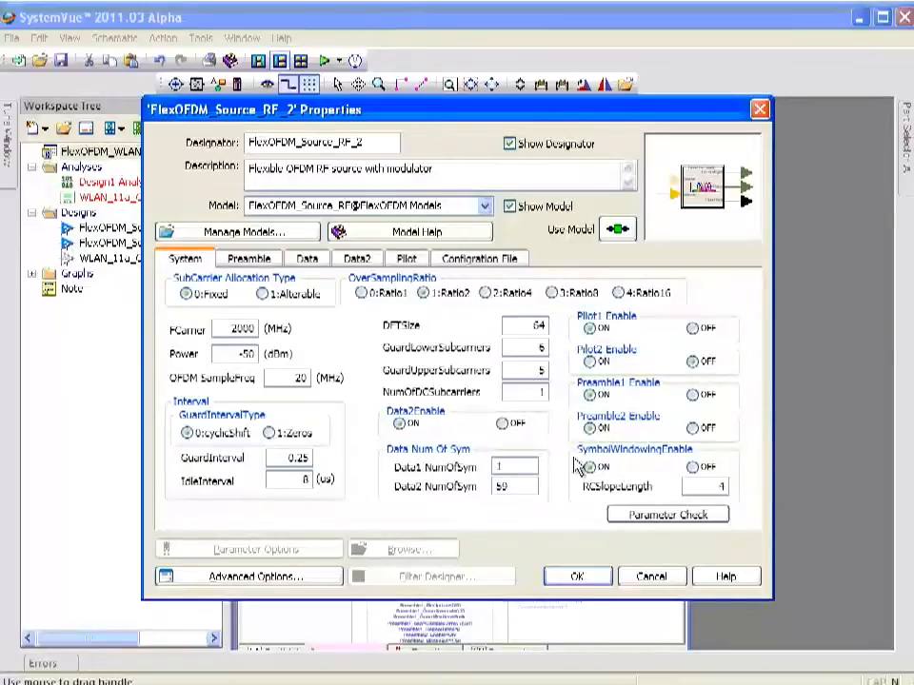
click(249, 258)
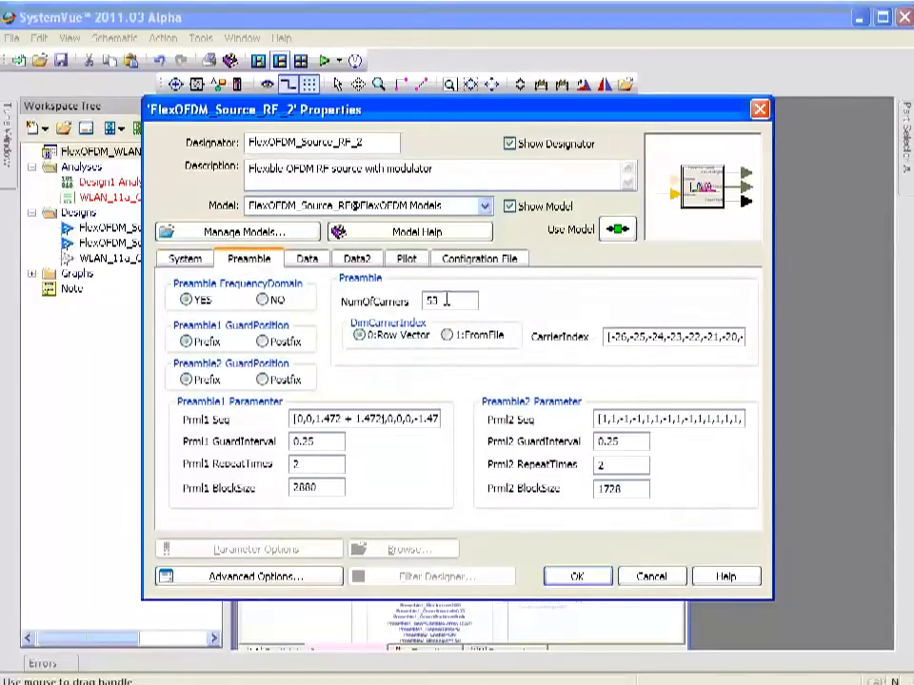
mouse_move(314, 281)
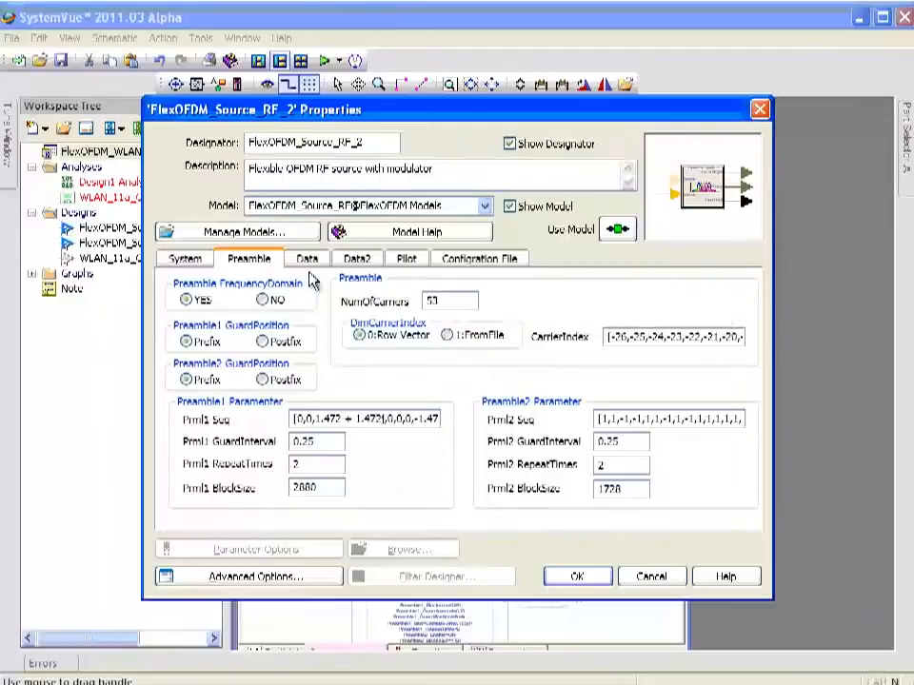
Review the Data (48 carriers) and Pilot (4 carriers) tabs, then return to System settings
click(307, 258)
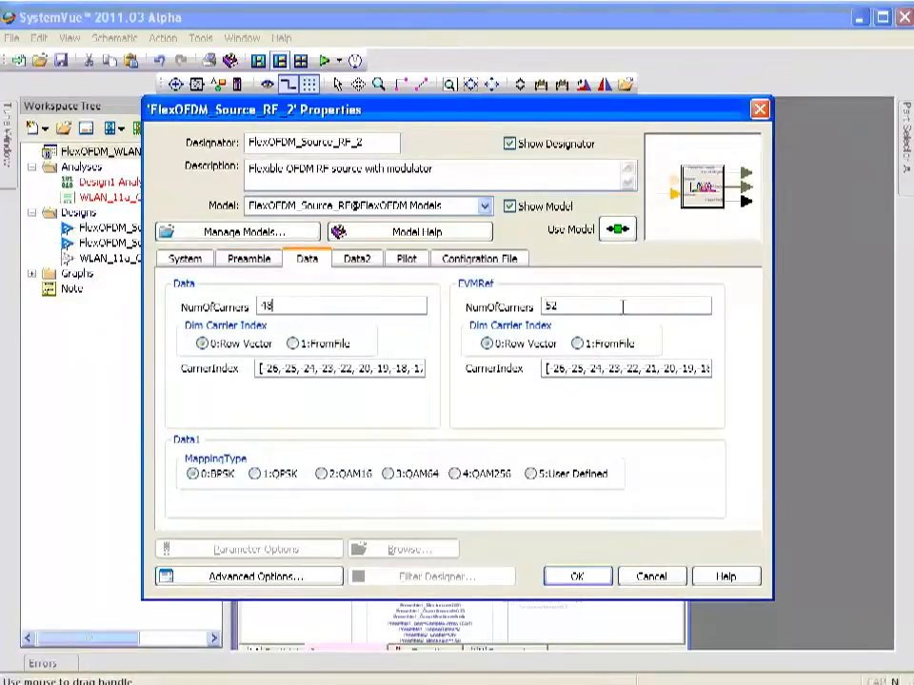
triple_click(623, 306)
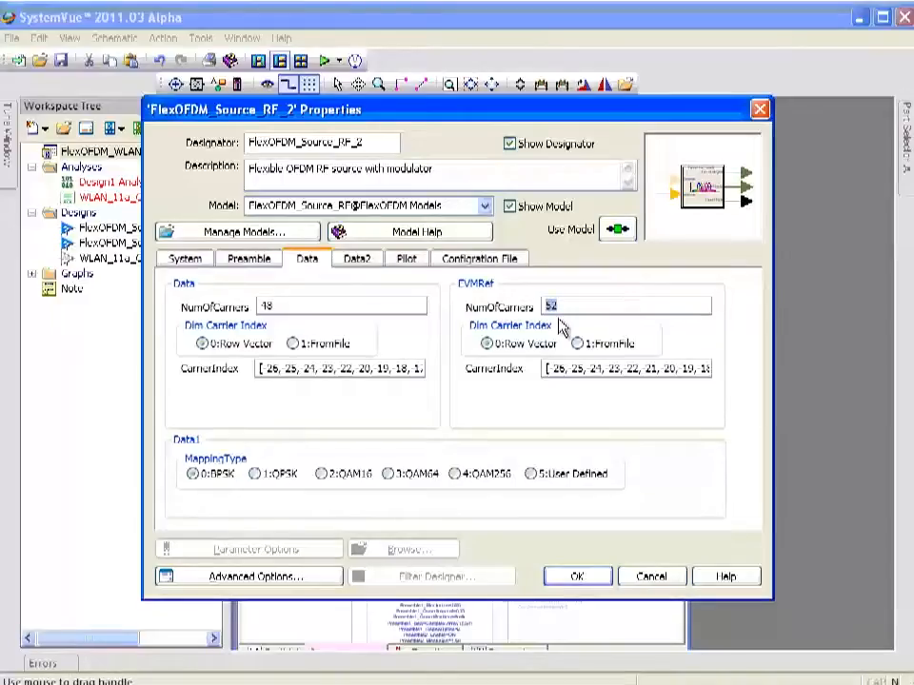
click(407, 258)
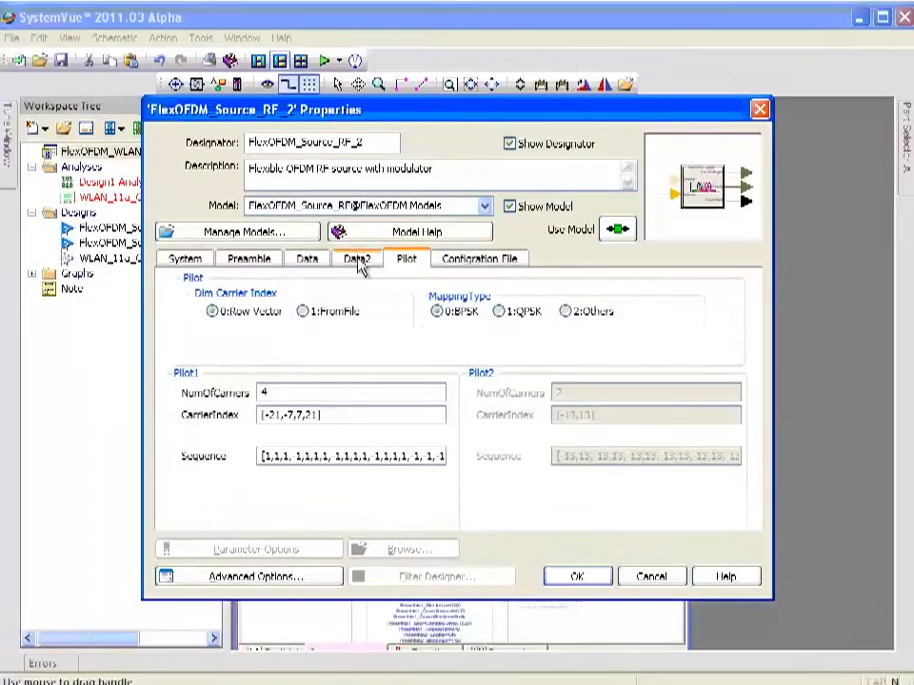
click(306, 258)
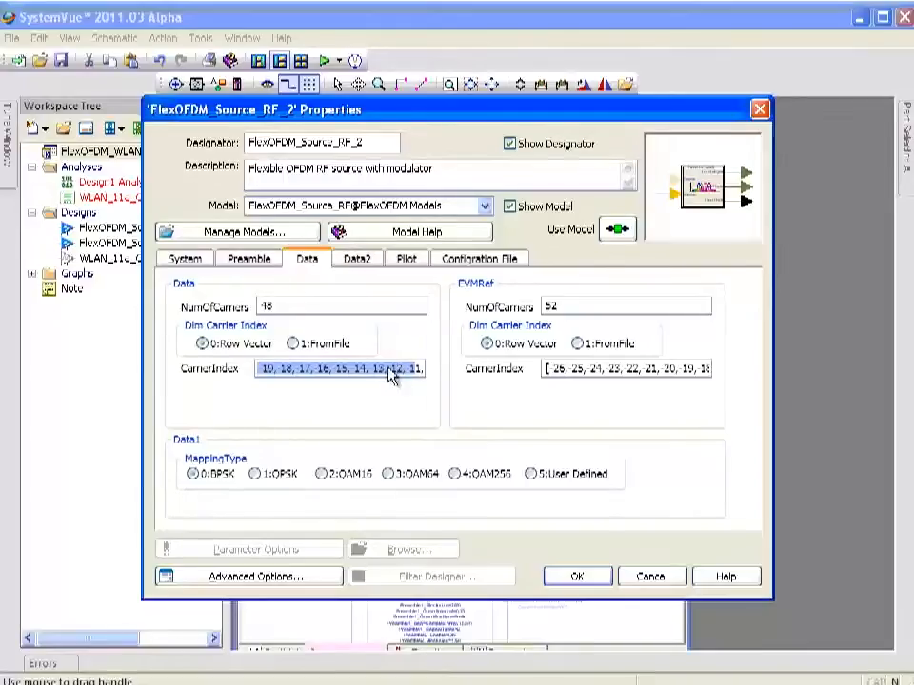
click(248, 258)
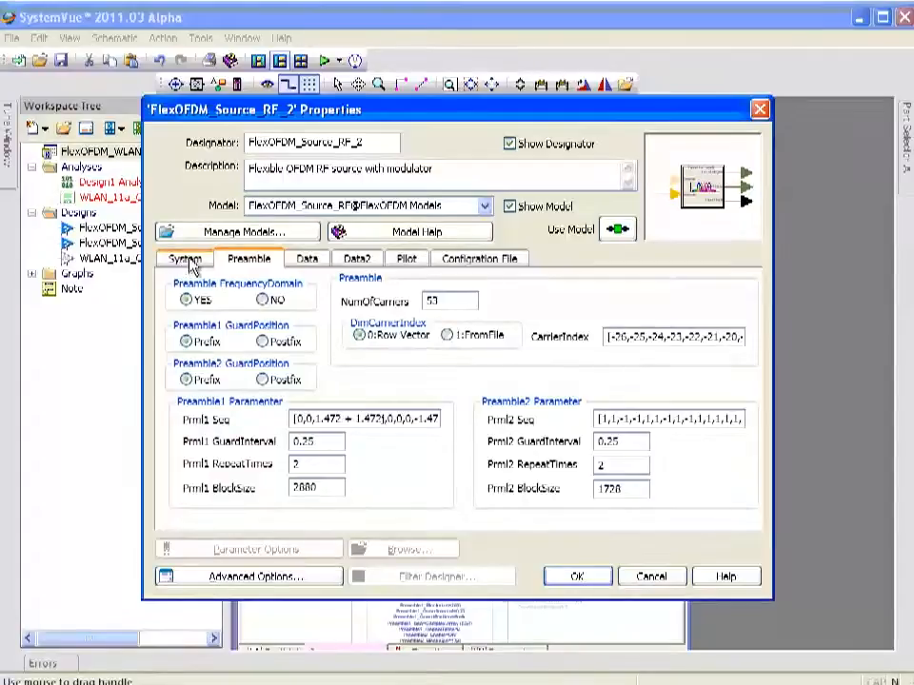
click(186, 258)
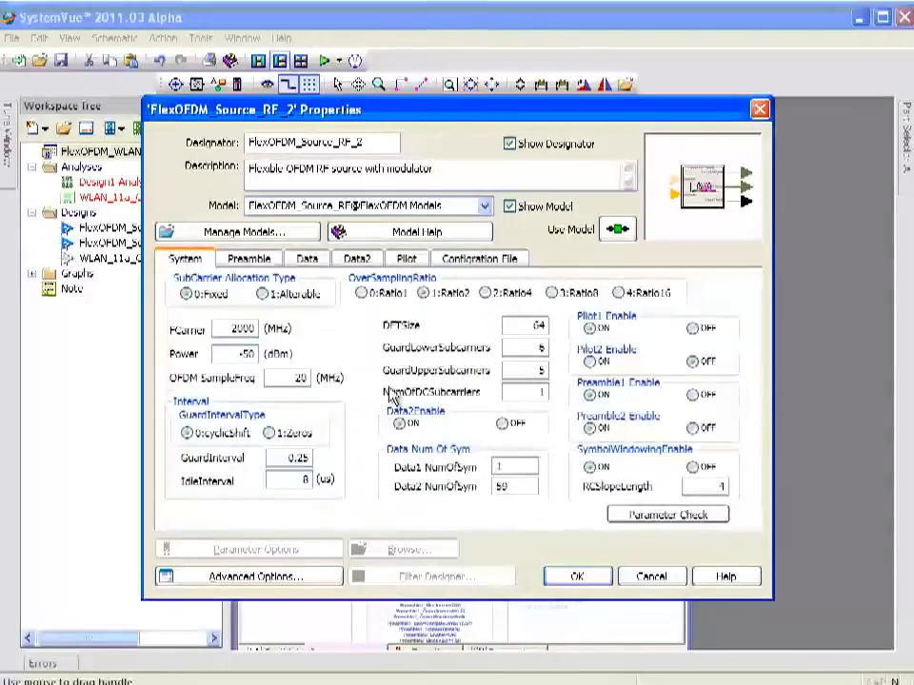
mouse_move(429, 480)
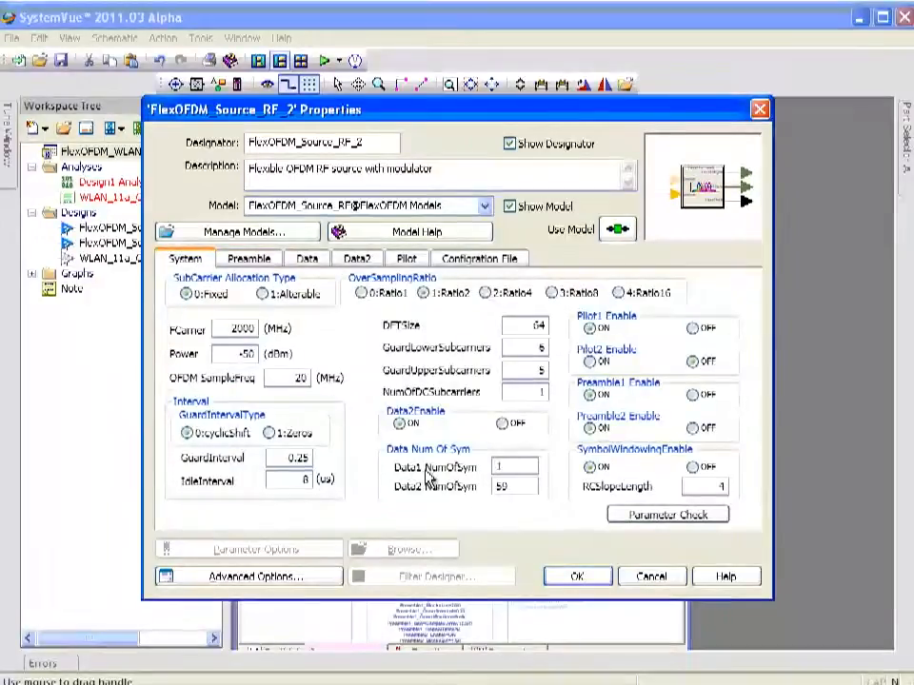
mouse_move(514, 488)
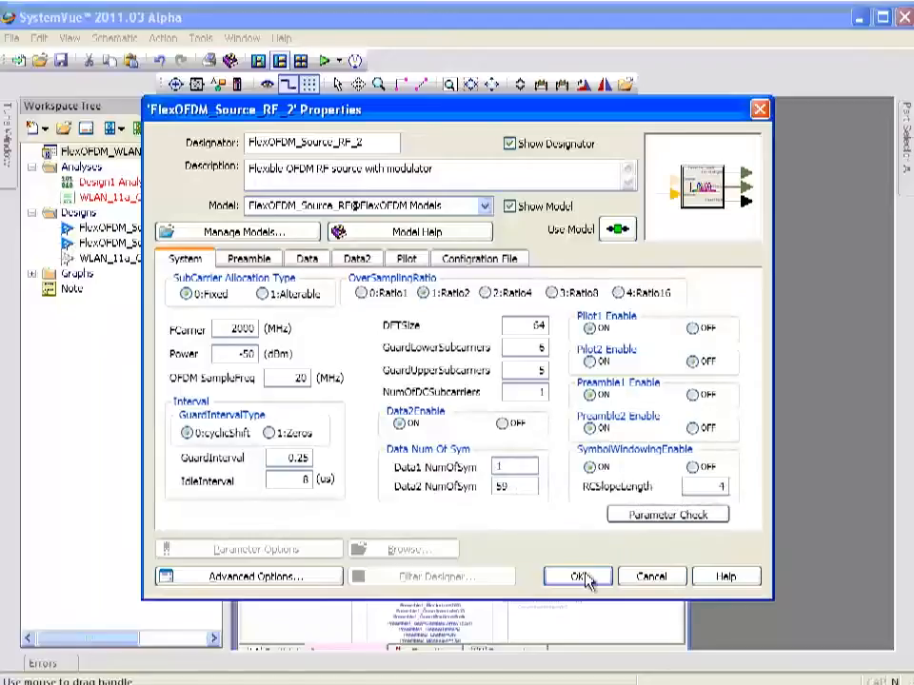
Close the source dialog, run the simulation, and bring the 89600 VSA display forward
click(576, 576)
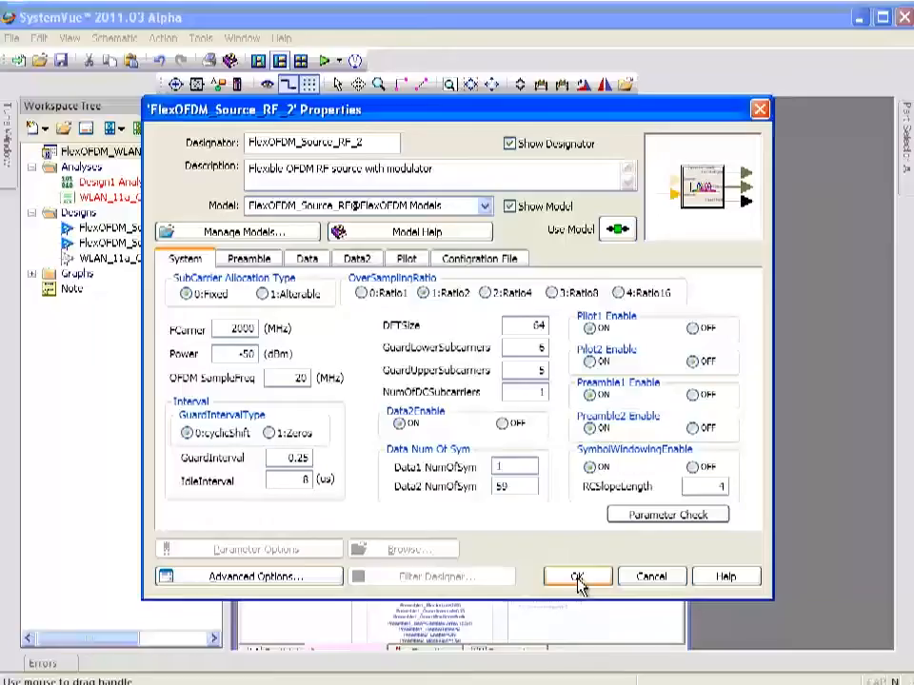
mouse_move(578, 583)
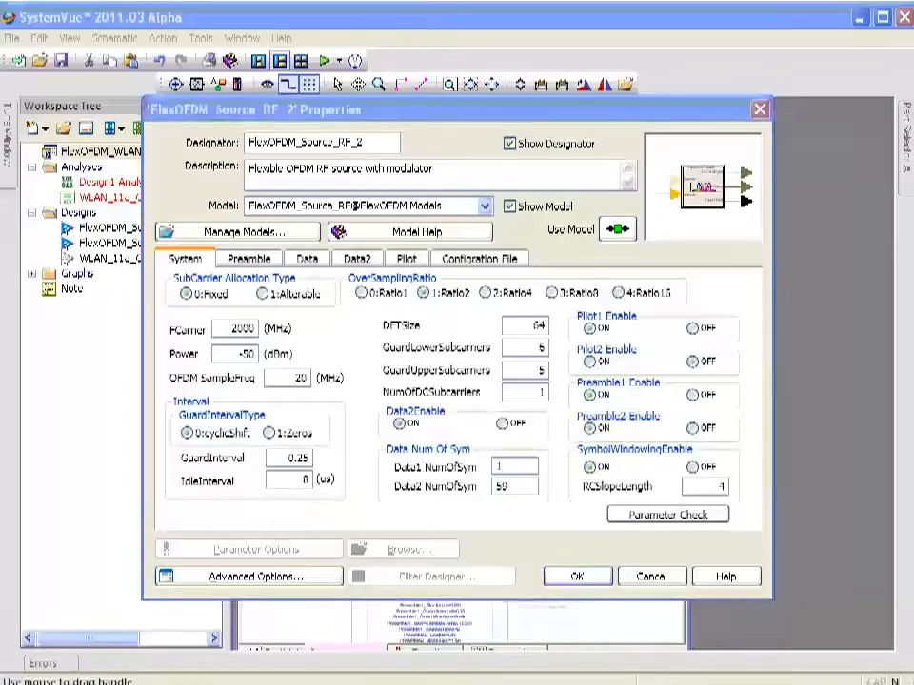
click(577, 575)
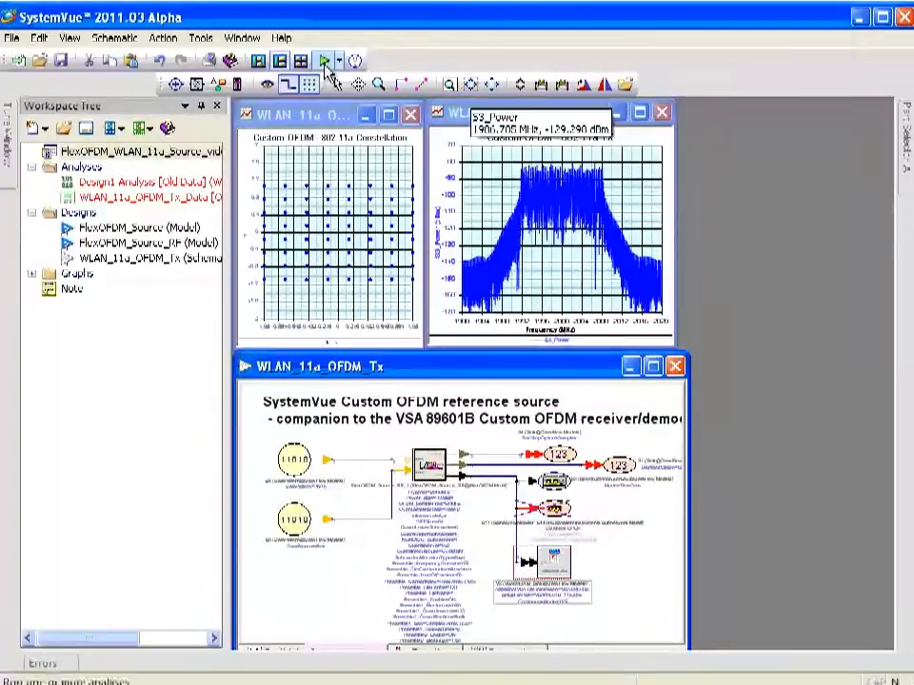
click(324, 60)
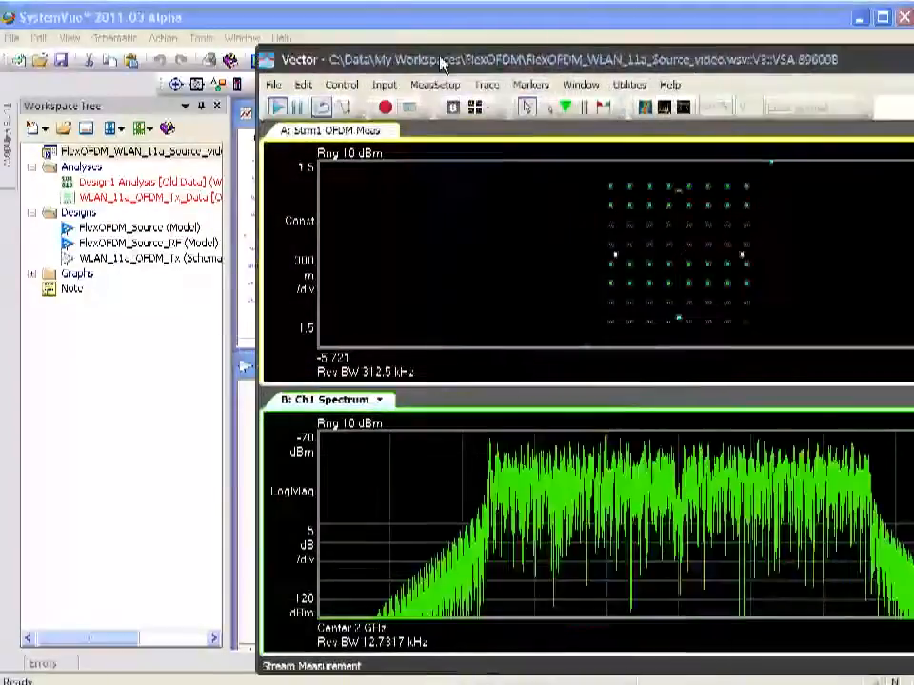
click(364, 98)
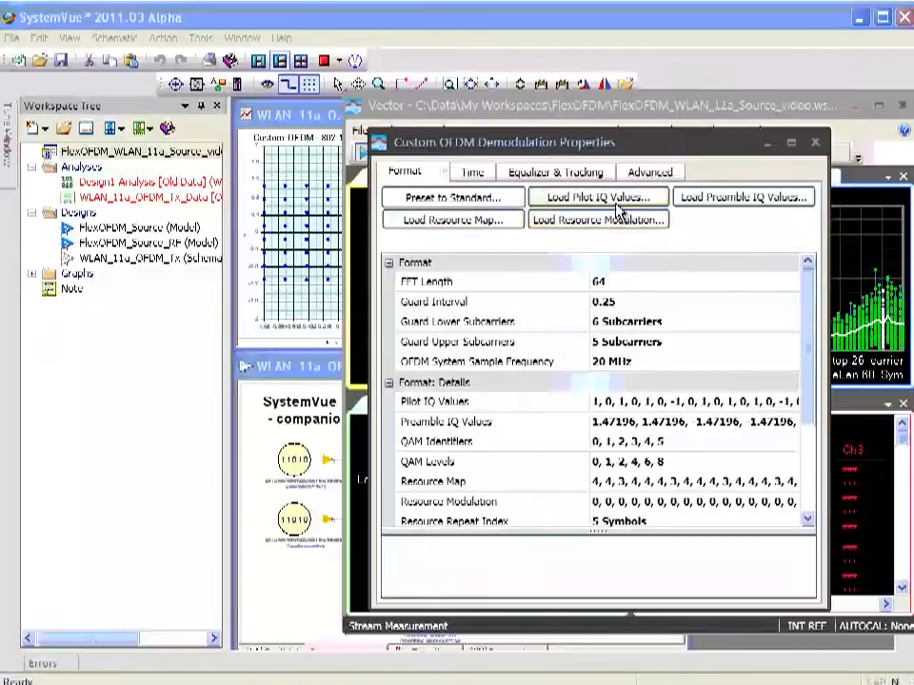
mouse_move(709, 213)
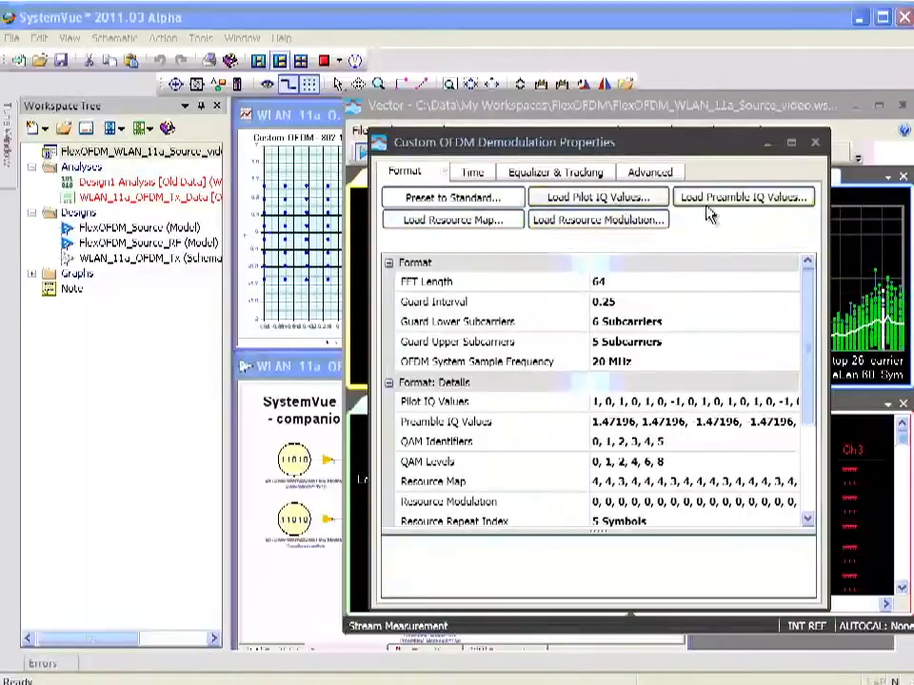
mouse_move(809, 312)
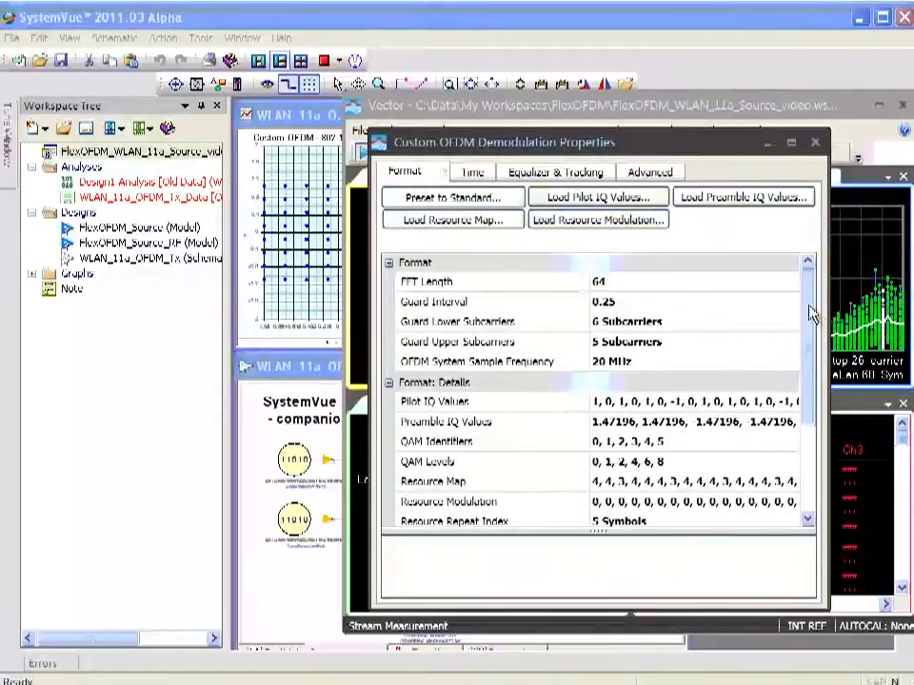
Scroll through the VSA Format Details showing FFT length 64 and guard interval 0.25
scroll(down, 3)
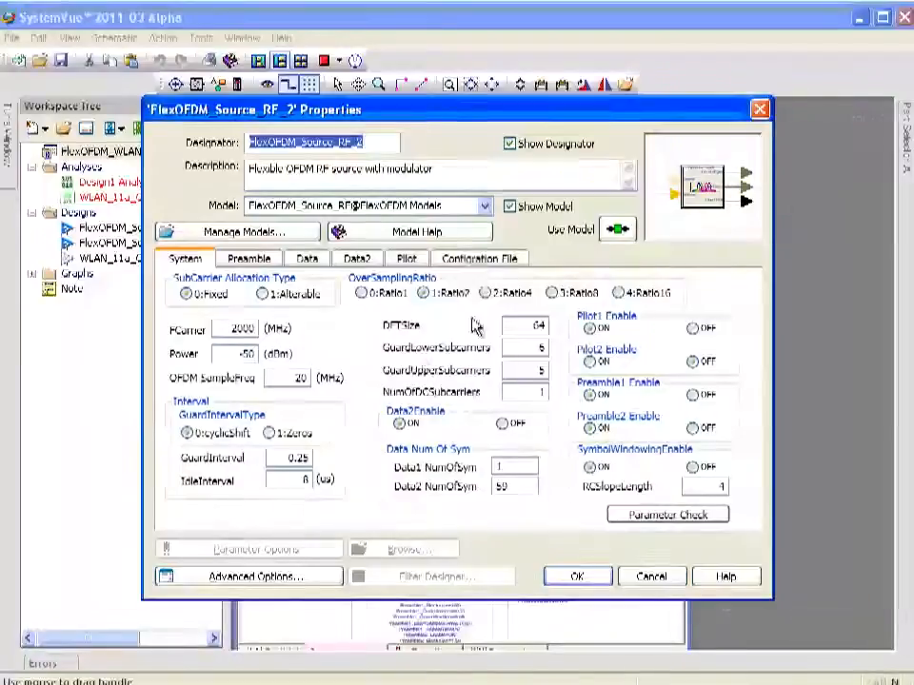
Check the source's Configuration File settings against the VSA, then close the properties dialog
click(480, 258)
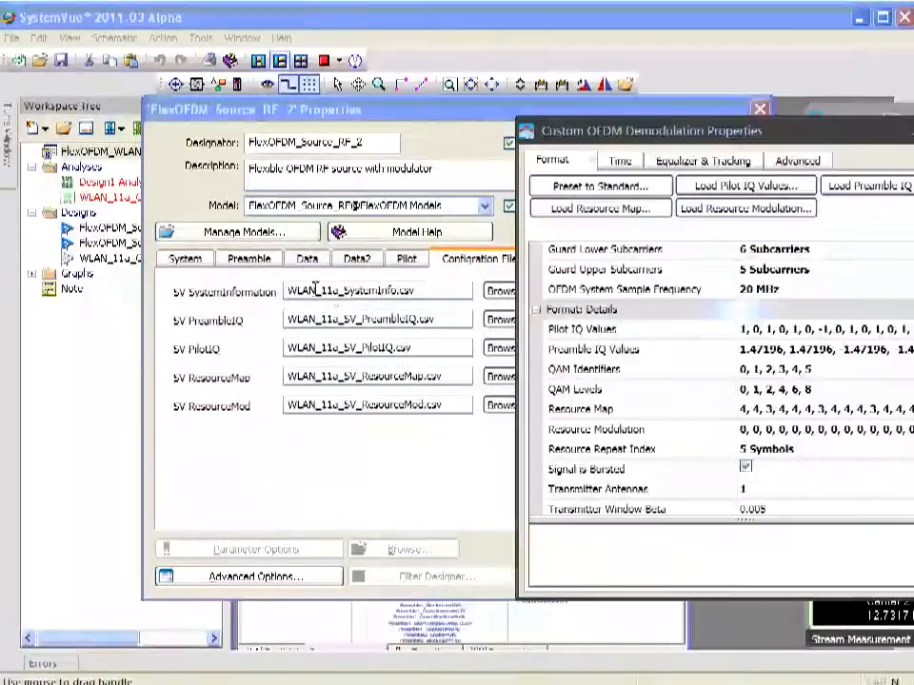
mouse_move(475, 321)
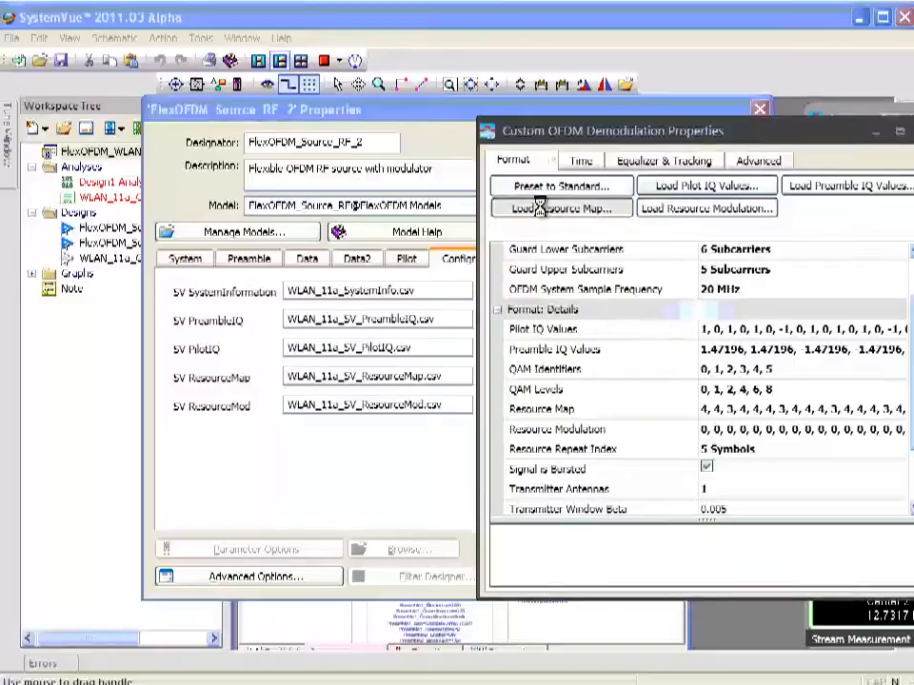
click(559, 207)
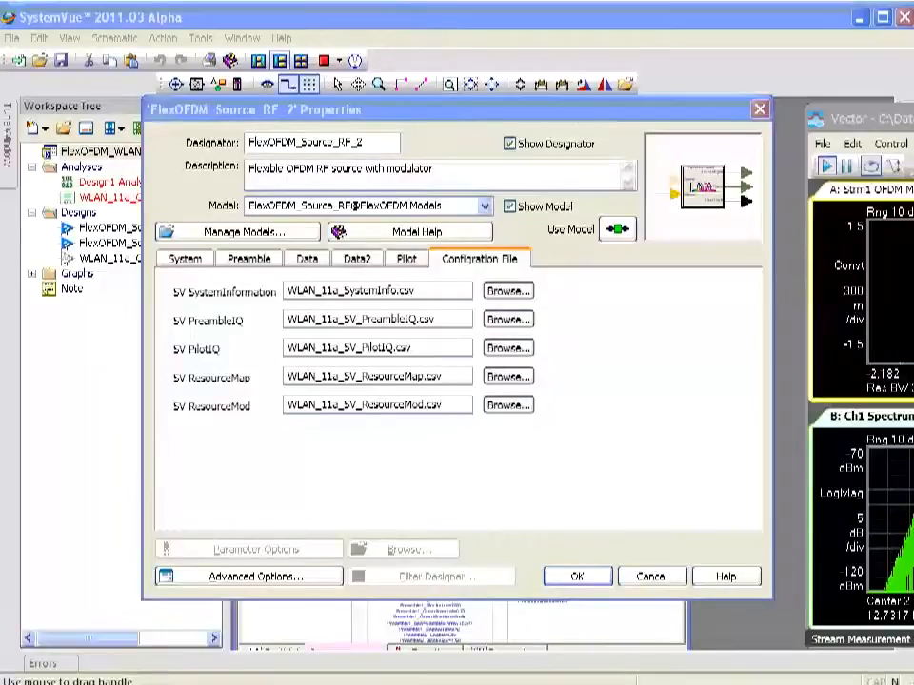
click(577, 576)
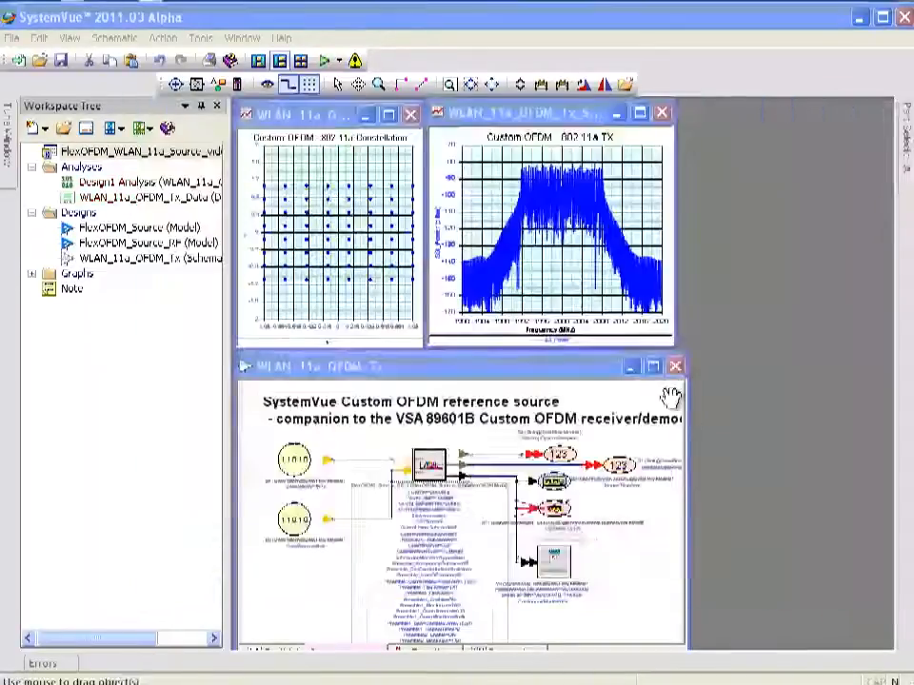
Maximize the WLAN_11a_OFDM_Tx schematic window to fill the workspace
click(653, 365)
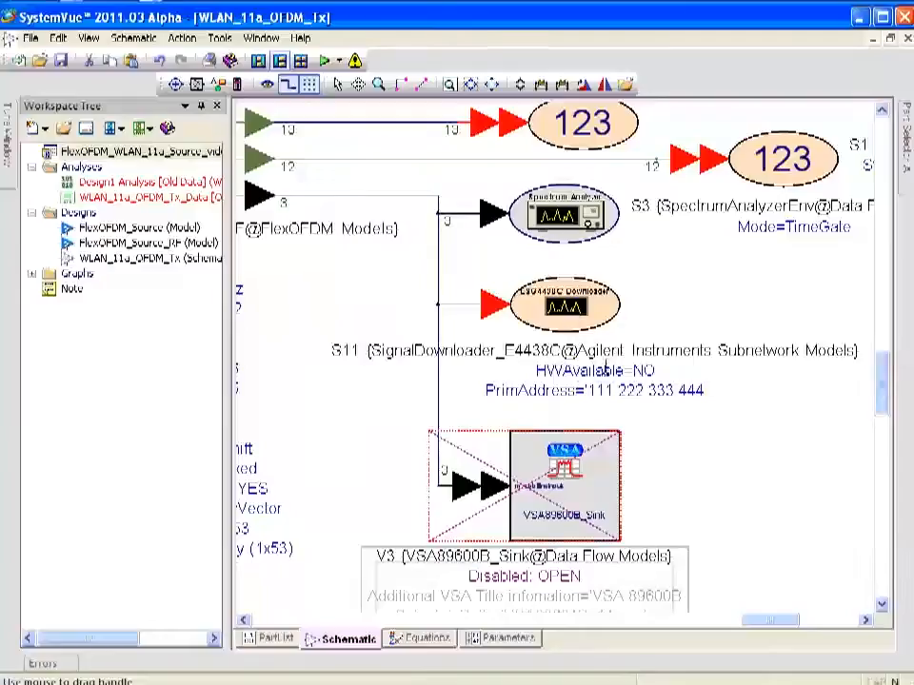
mouse_move(567, 329)
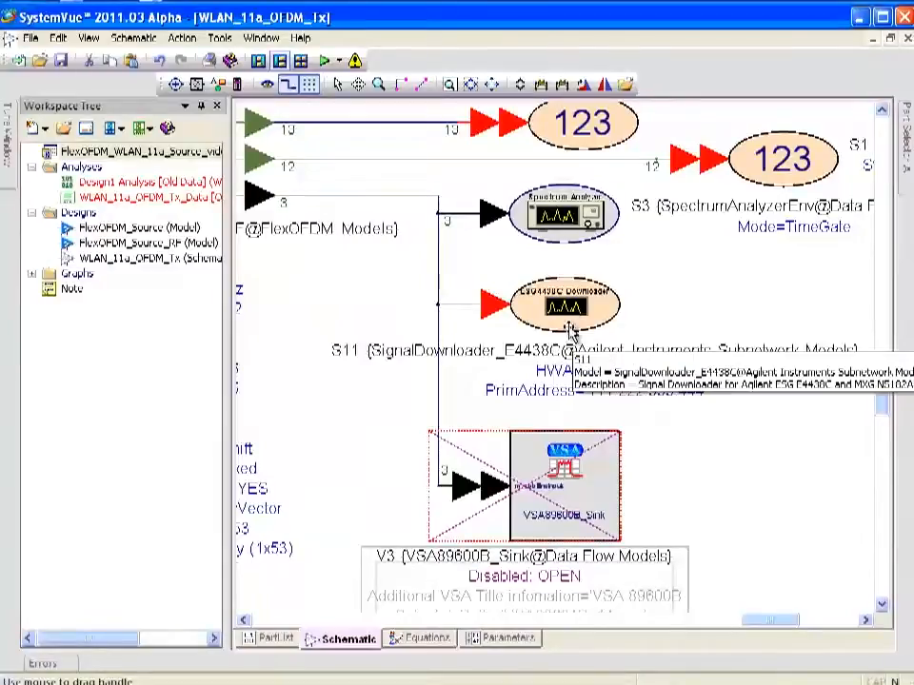
mouse_move(557, 324)
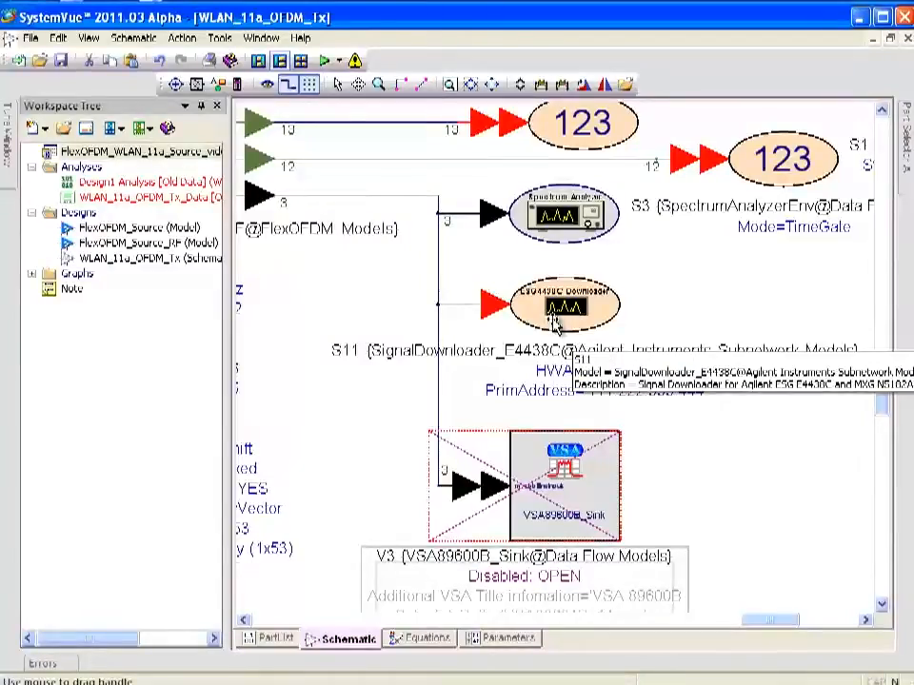
mouse_move(552, 324)
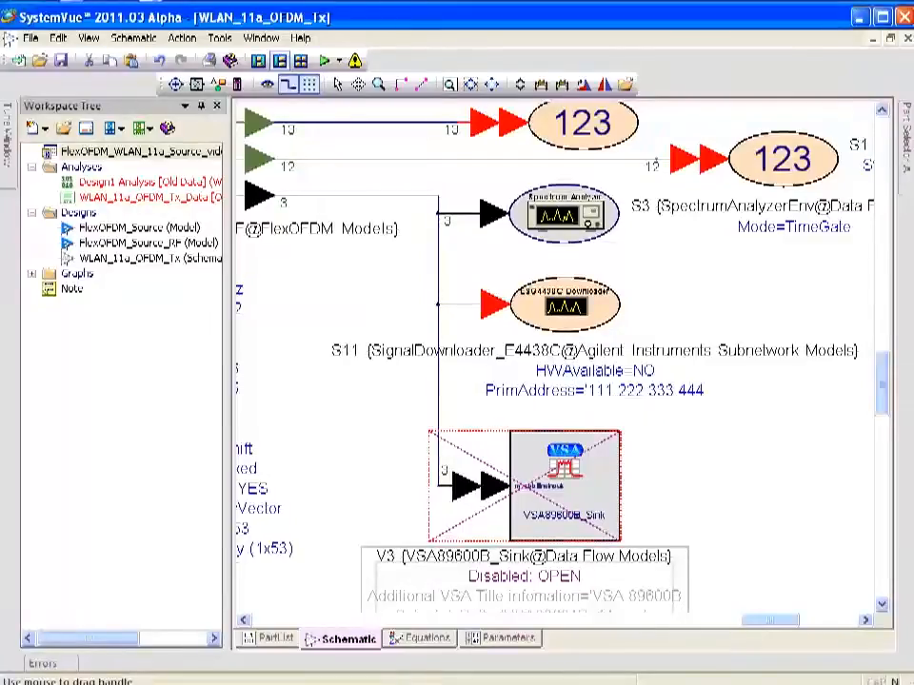
mouse_move(560, 421)
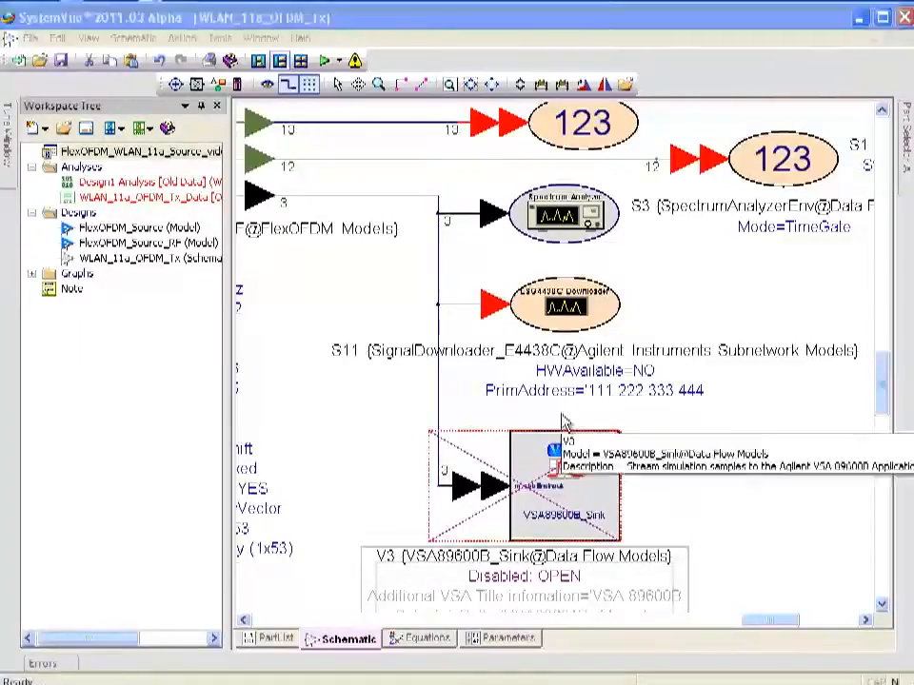
mouse_move(409, 191)
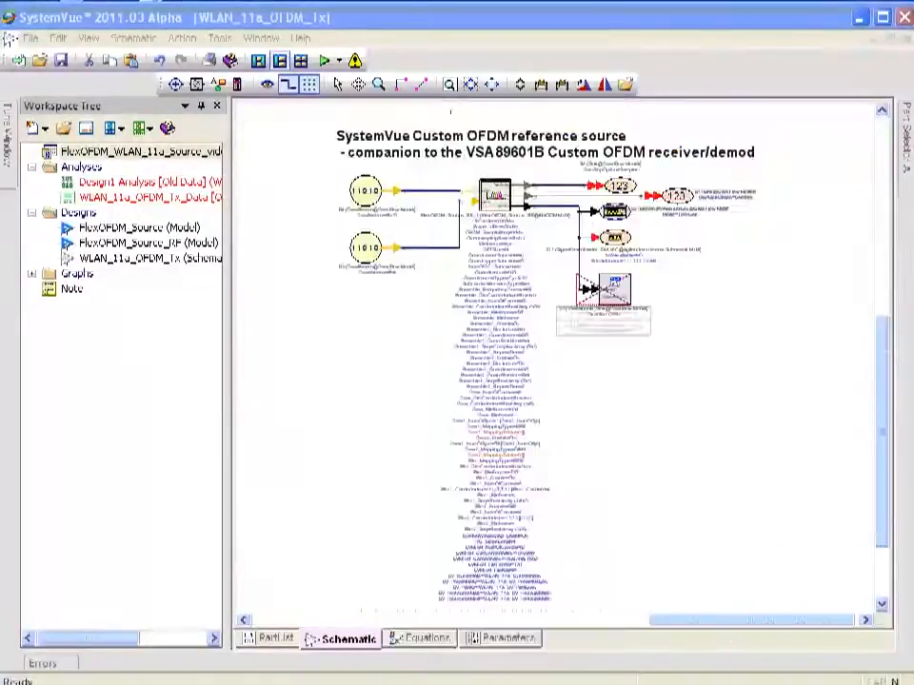
mouse_move(360, 190)
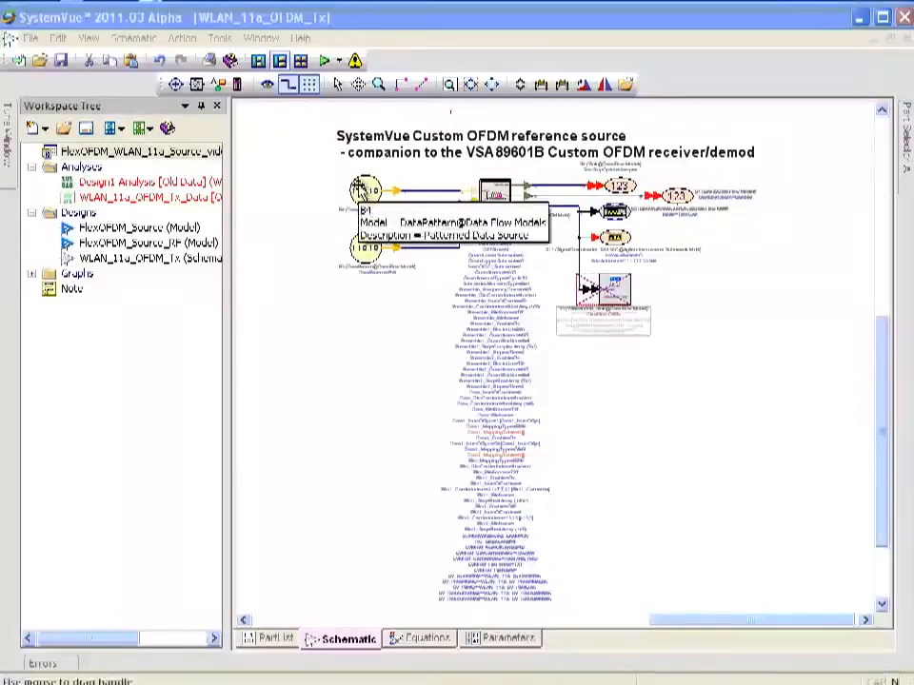
mouse_move(495, 200)
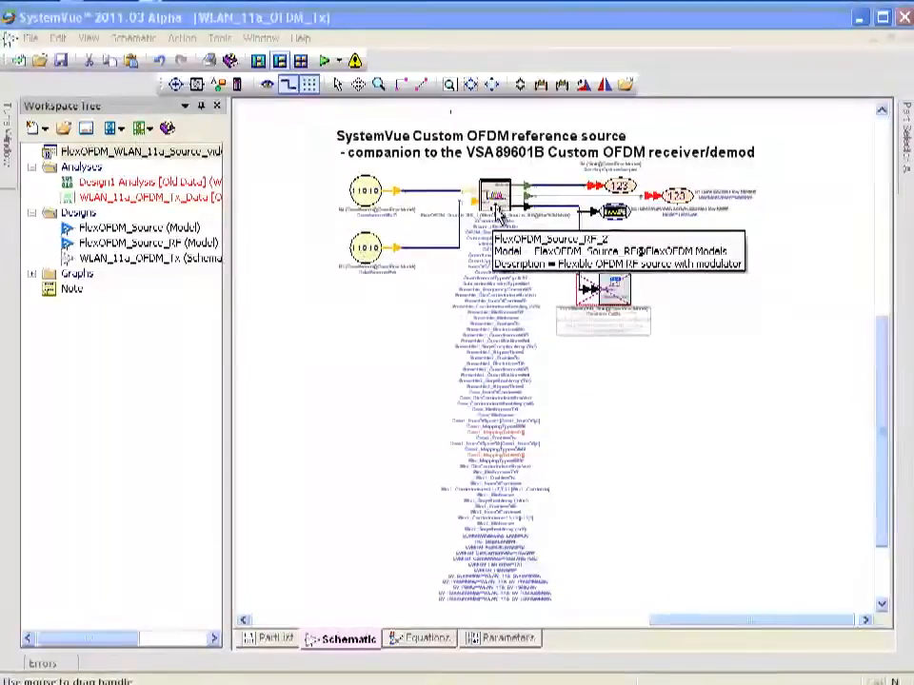
mouse_move(403, 266)
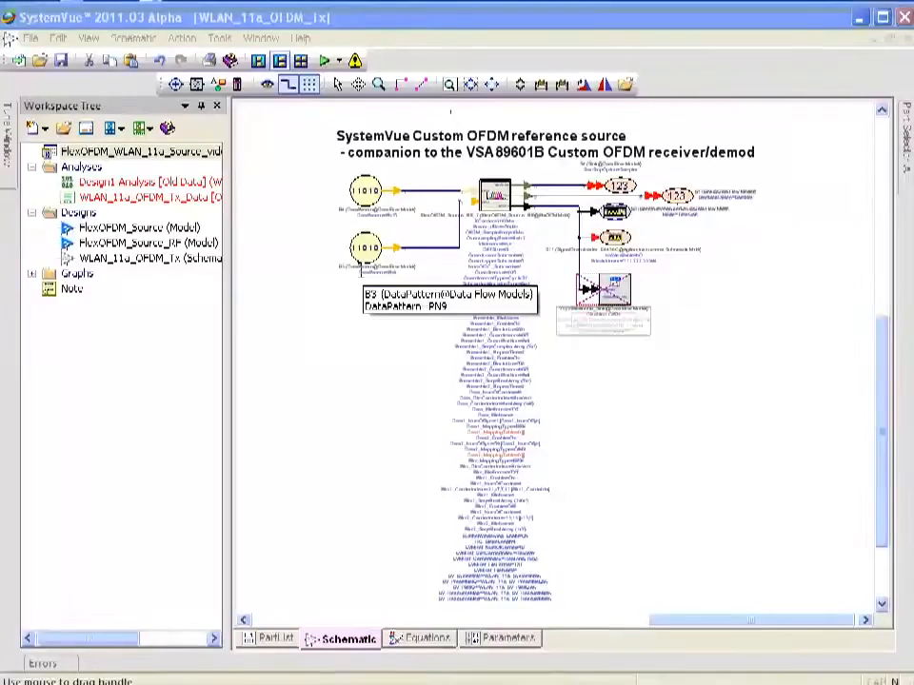
mouse_move(623, 233)
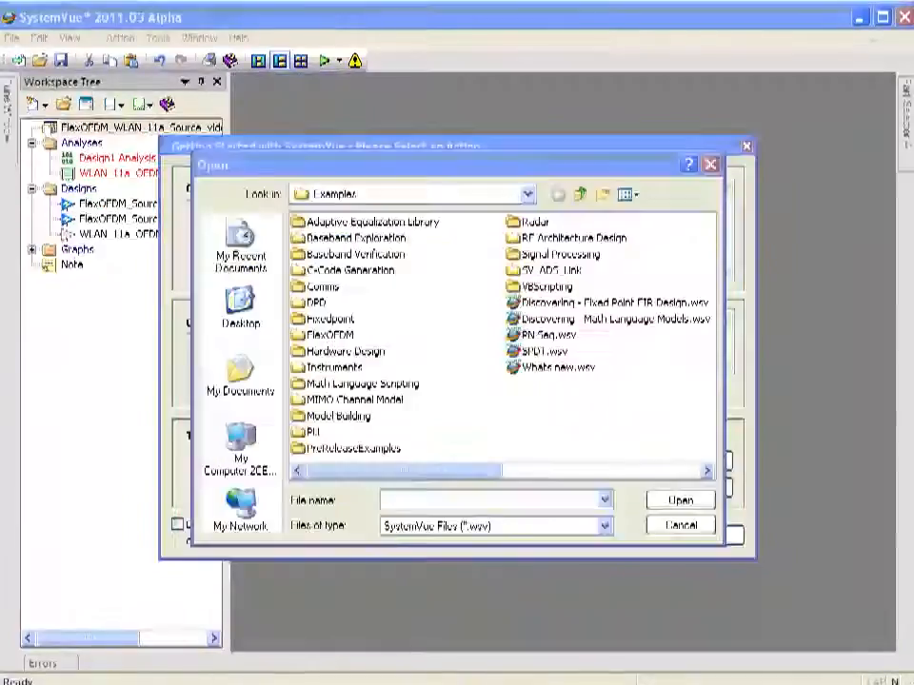
Enter the FlexOFDM folder to list its example .wsv workspaces
click(329, 334)
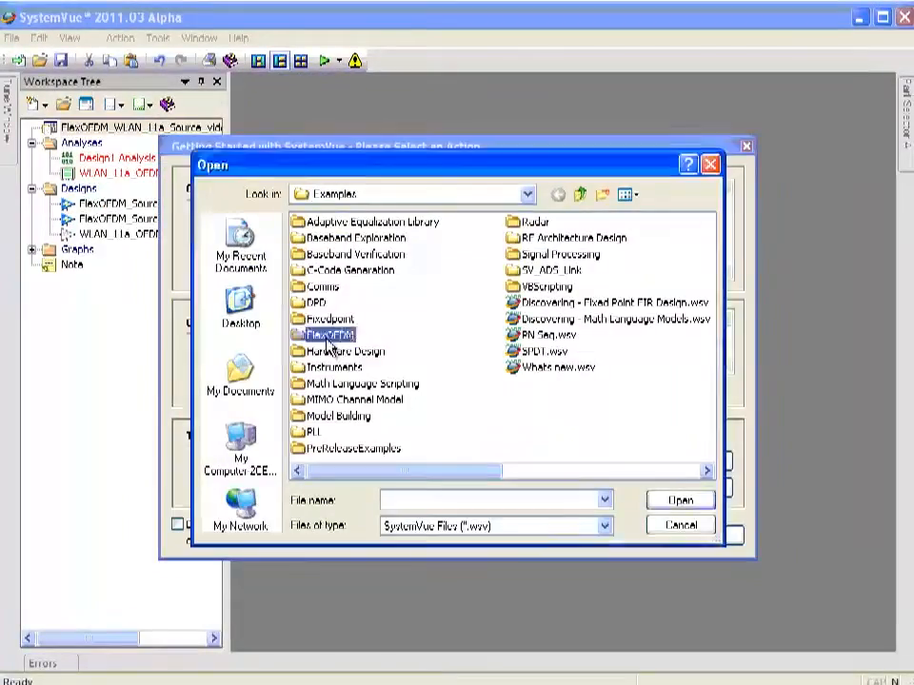
double_click(330, 334)
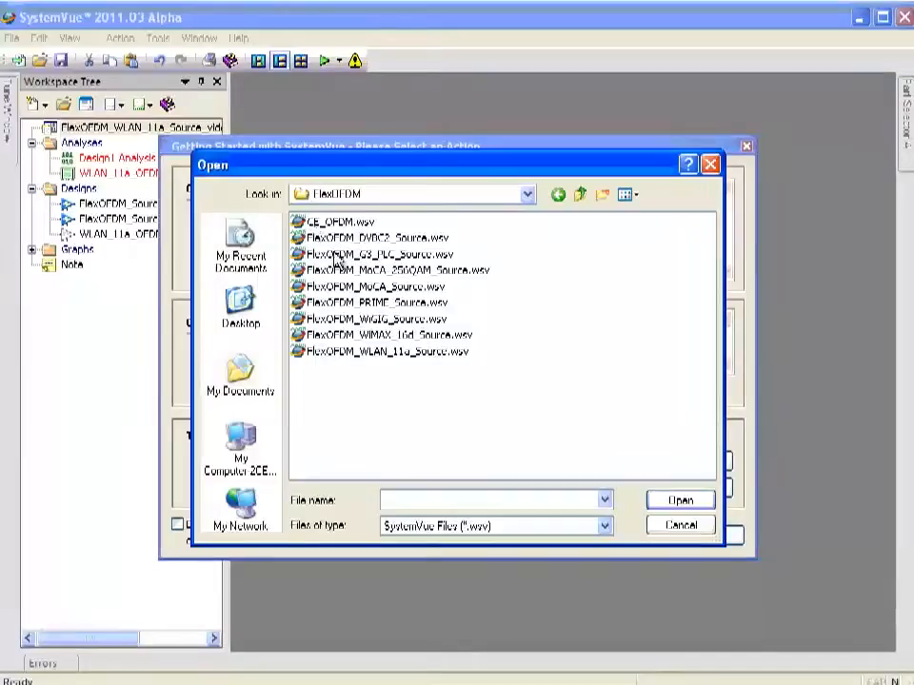
mouse_move(409, 271)
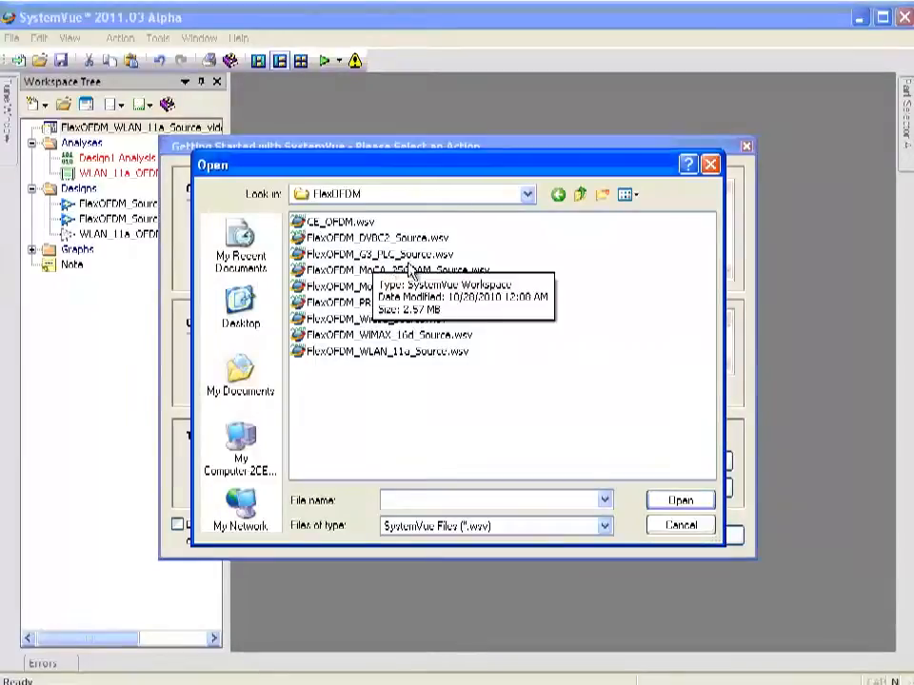
mouse_move(414, 281)
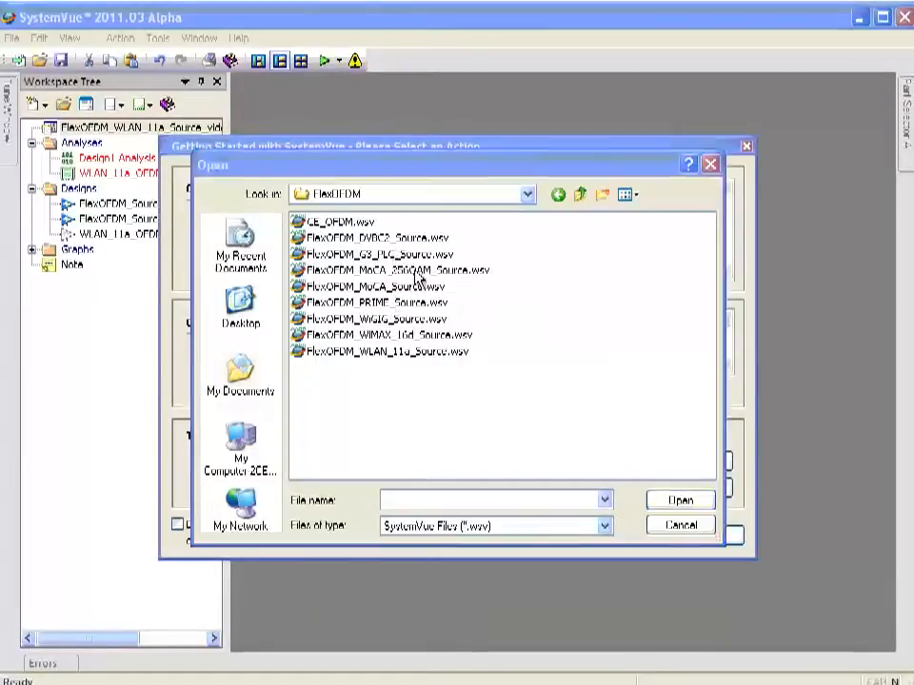
mouse_move(390, 324)
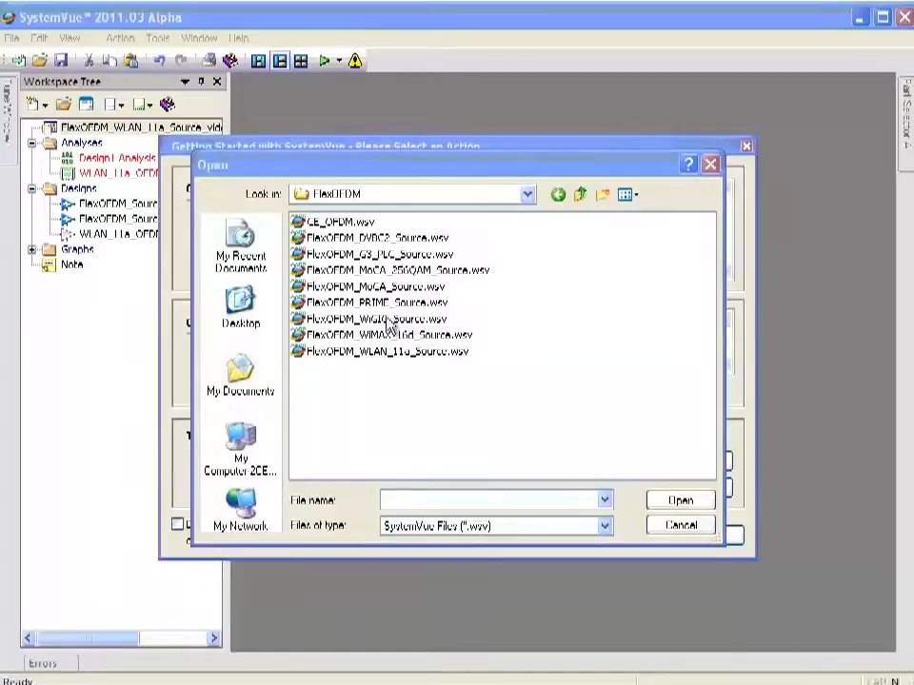
mouse_move(398, 360)
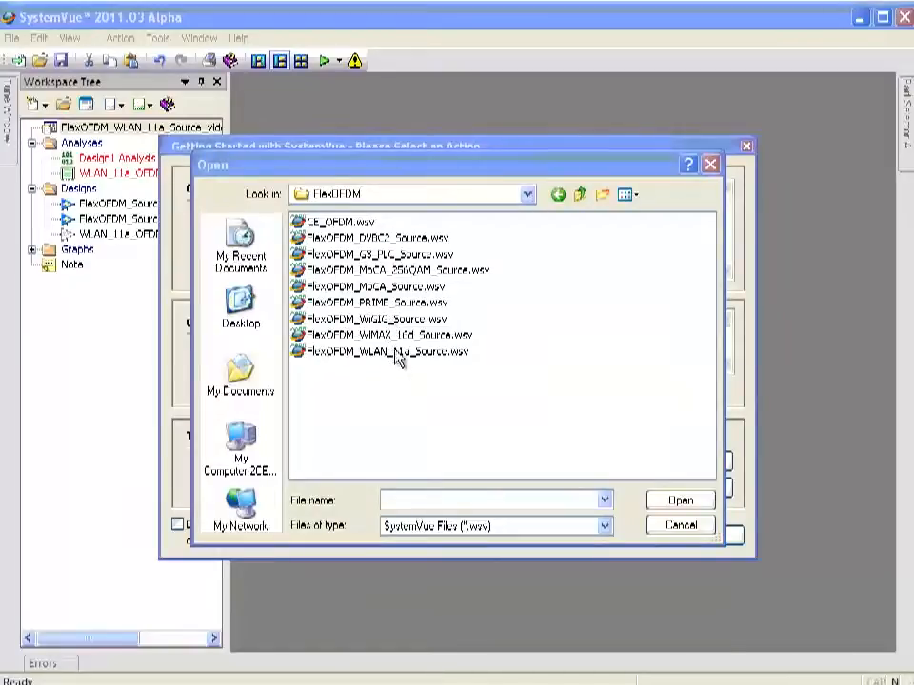